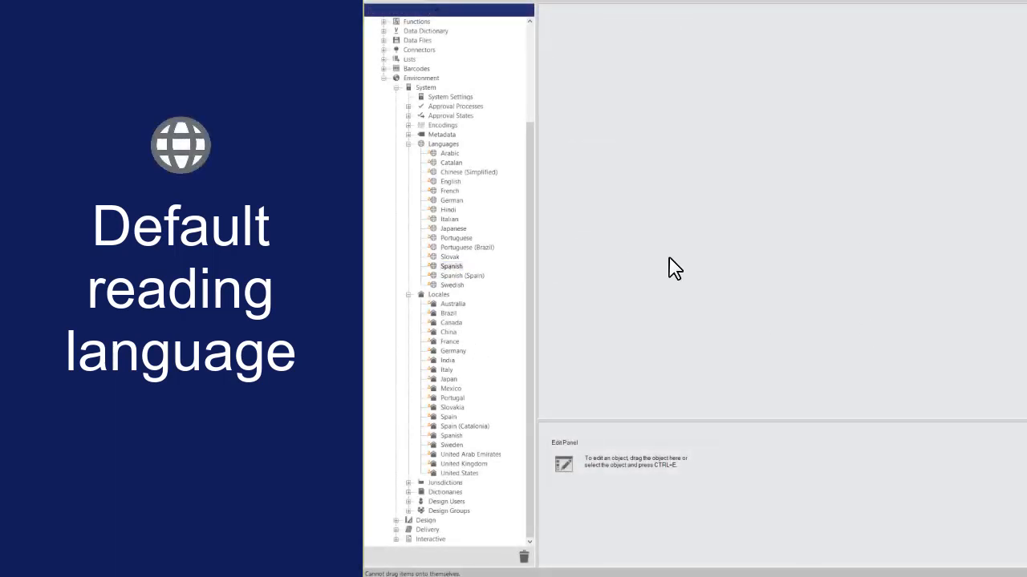
Review the Spanish language object's accessibility language control type options.
double_click(451, 266)
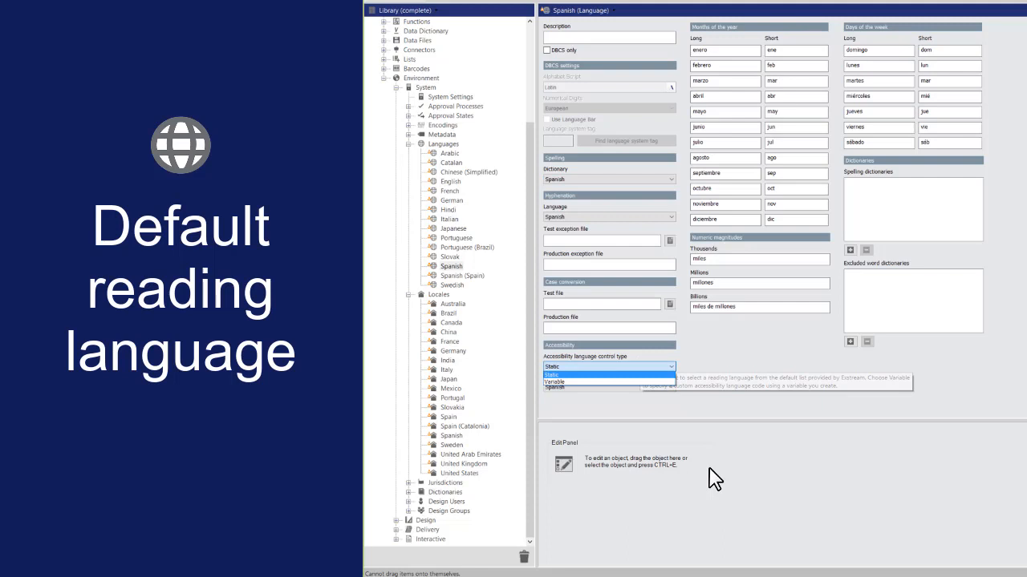
left_click(555, 381)
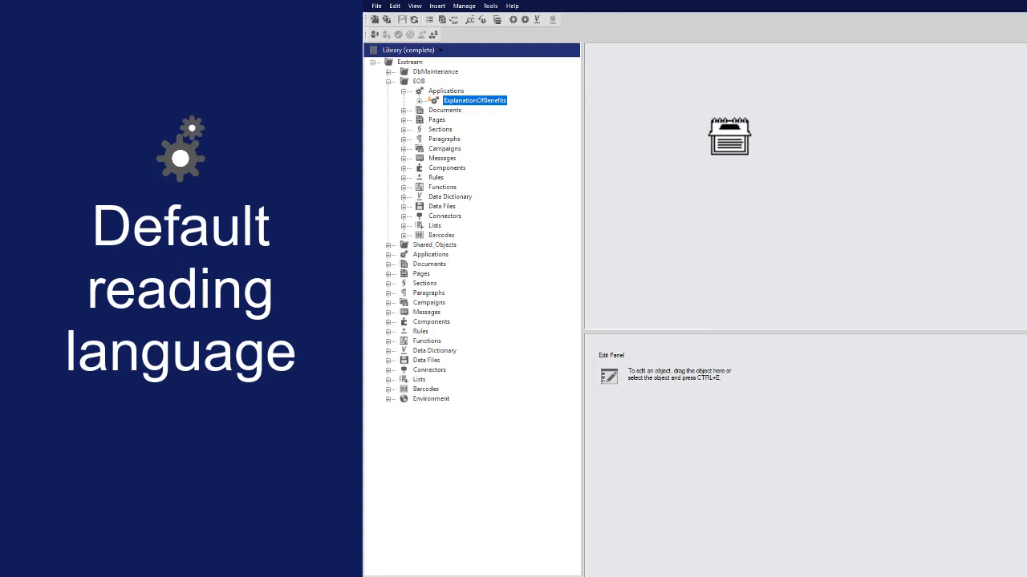
View the ExplanationOfBenefits application's default locale choices in the Select Locale dialog.
double_click(473, 99)
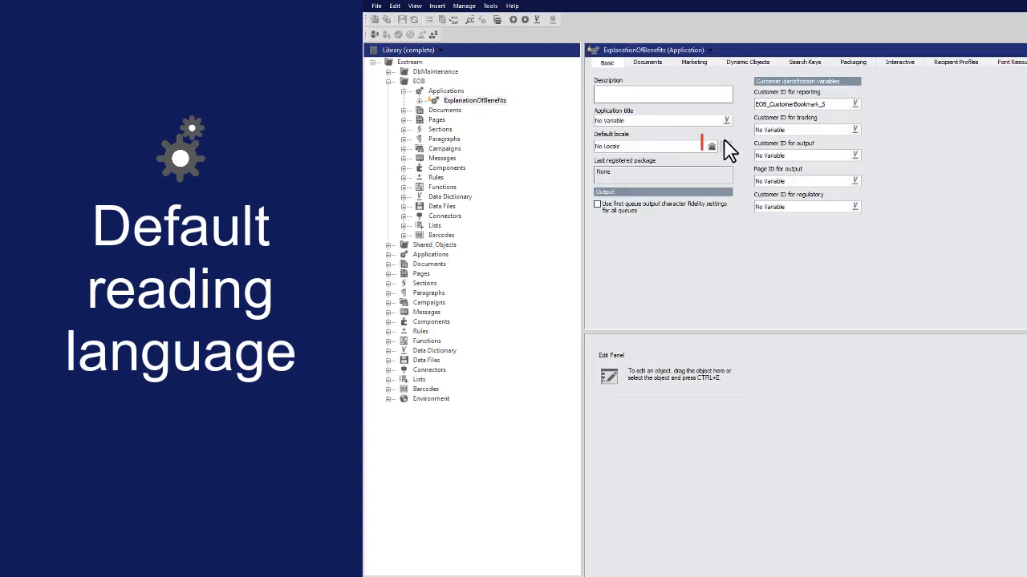
left_click(711, 146)
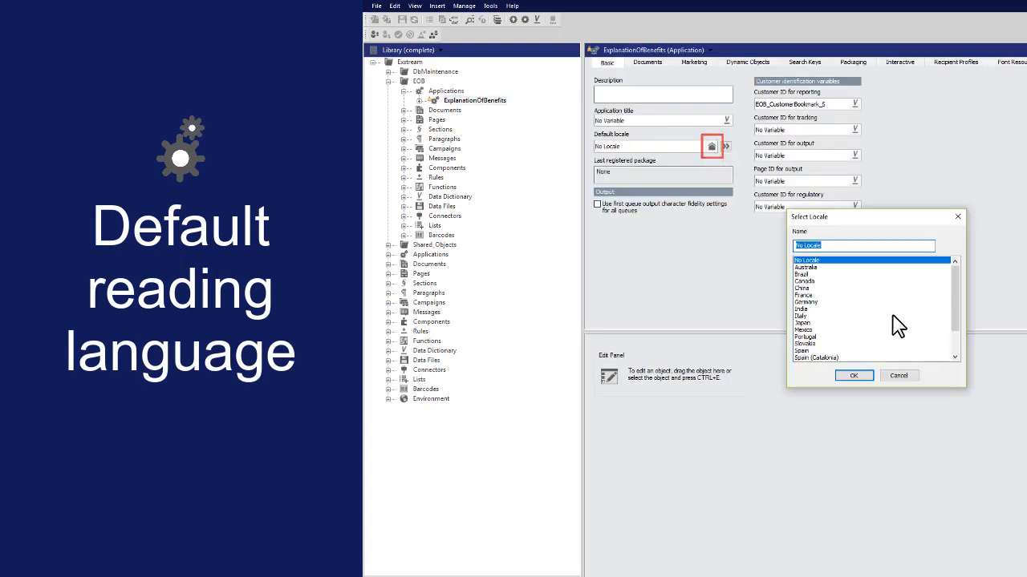
left_click(812, 356)
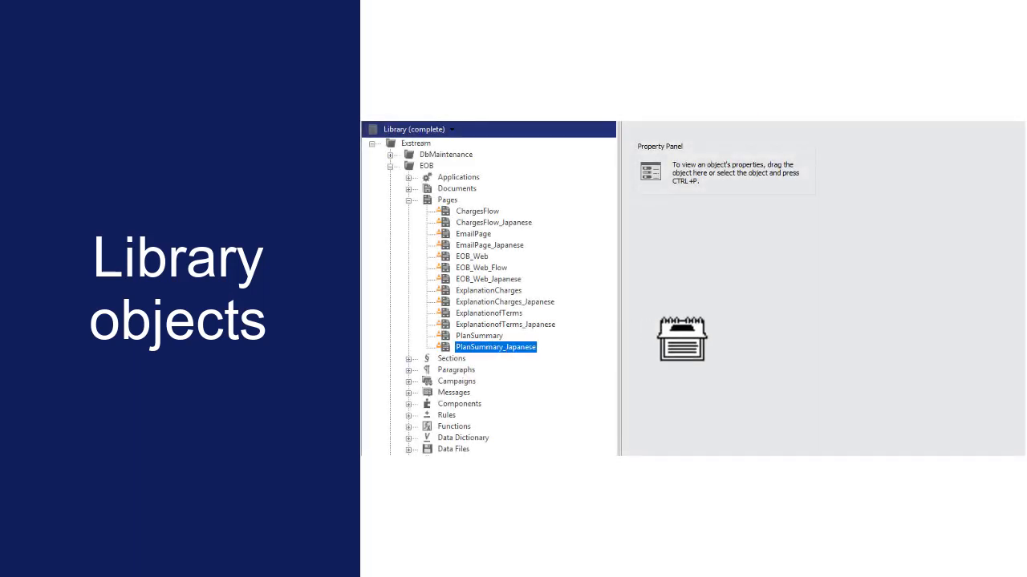
View the PlanSummary_Japanese page's language settings in its properties.
double_click(494, 347)
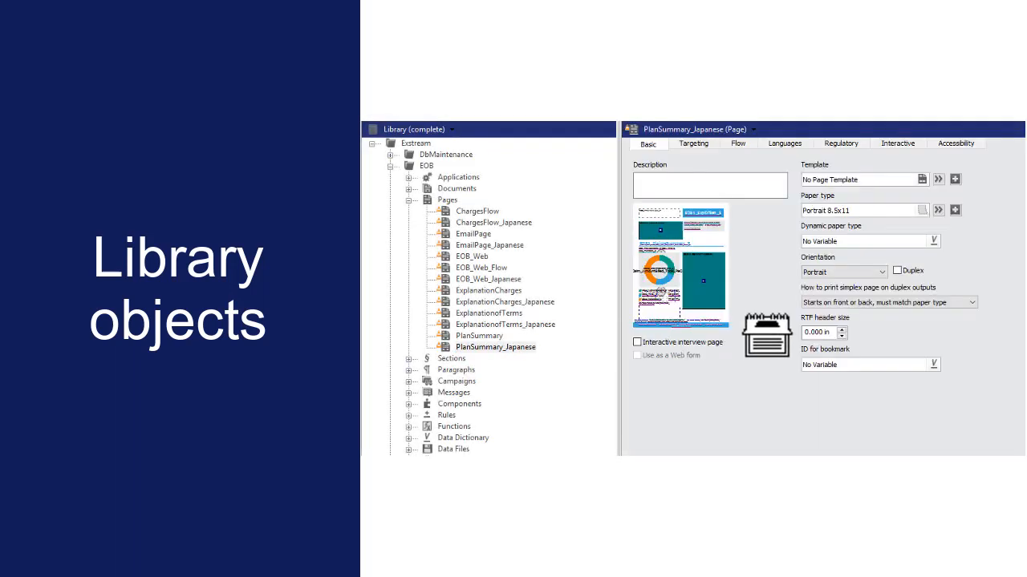
left_click(956, 142)
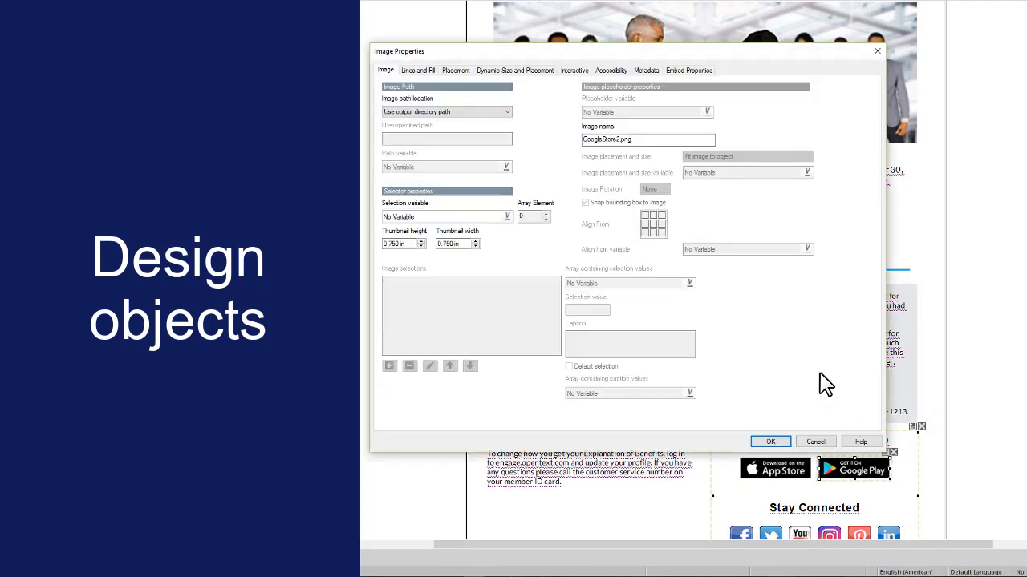
Check the image's accessibility reading language in Image Properties.
left_click(609, 71)
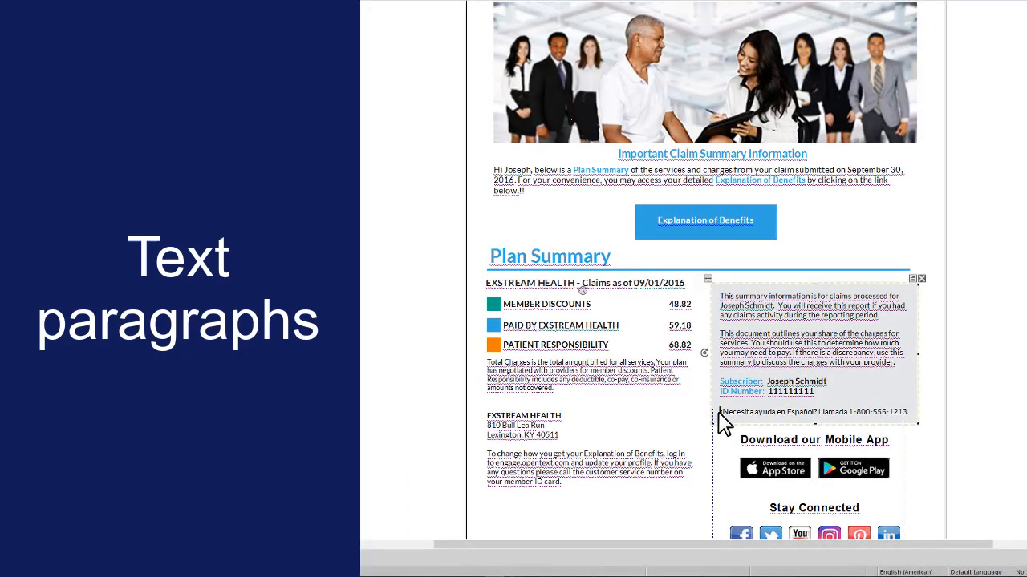
Set Spanish as the accessibility reading language of the Spanish help-line paragraph.
left_click(812, 410)
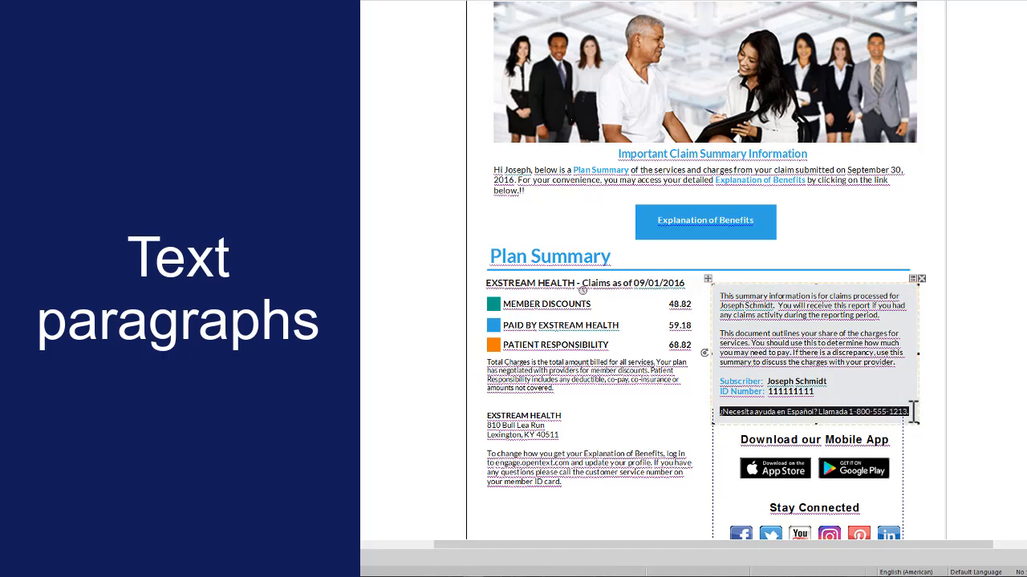
right_click(815, 345)
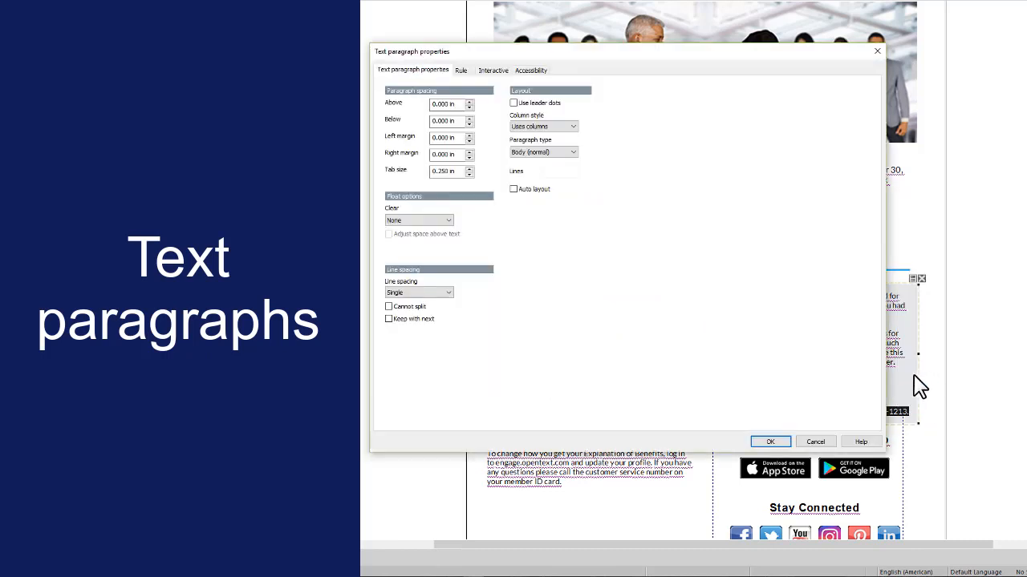
left_click(529, 71)
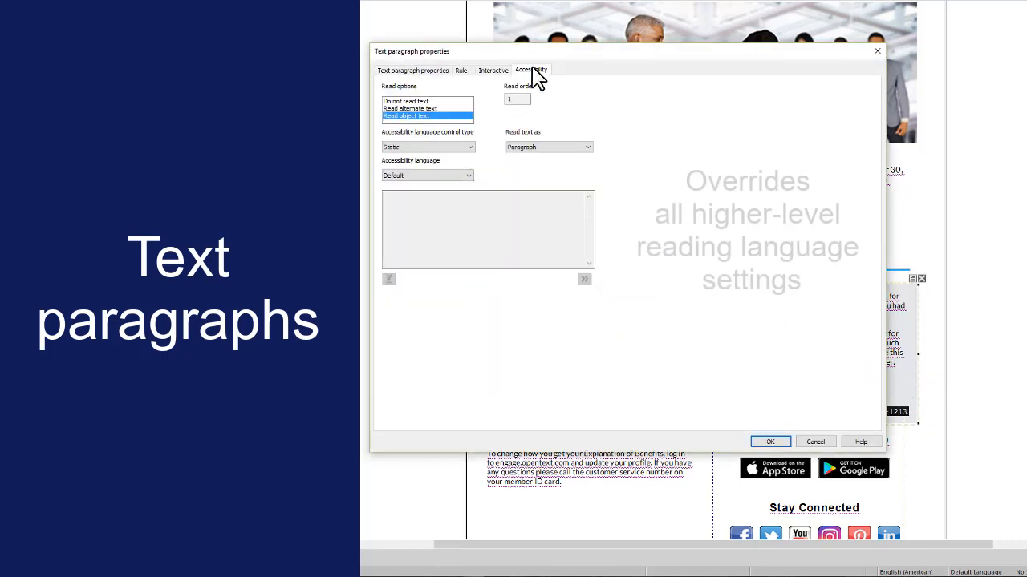
left_click(427, 174)
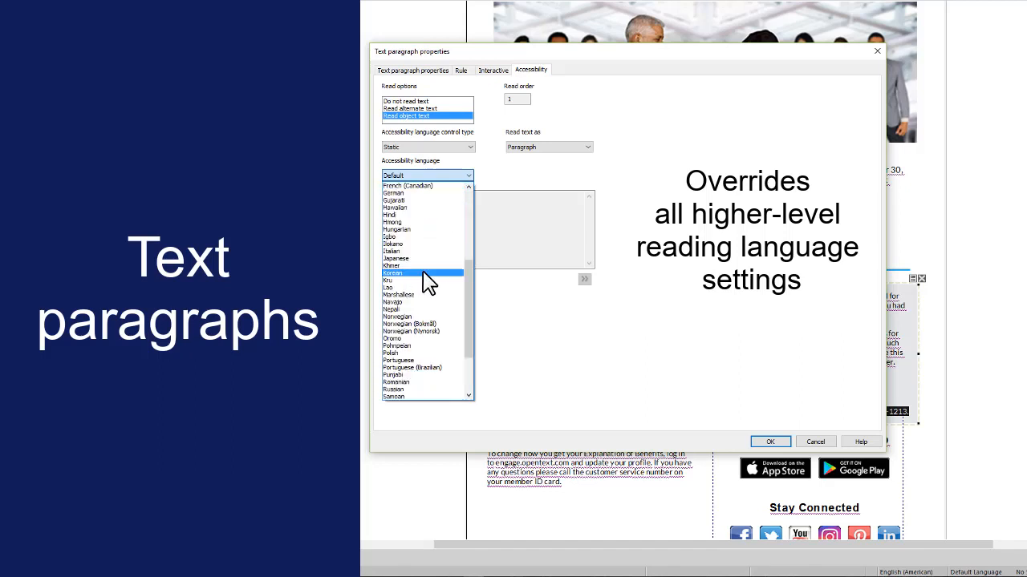
left_click(395, 175)
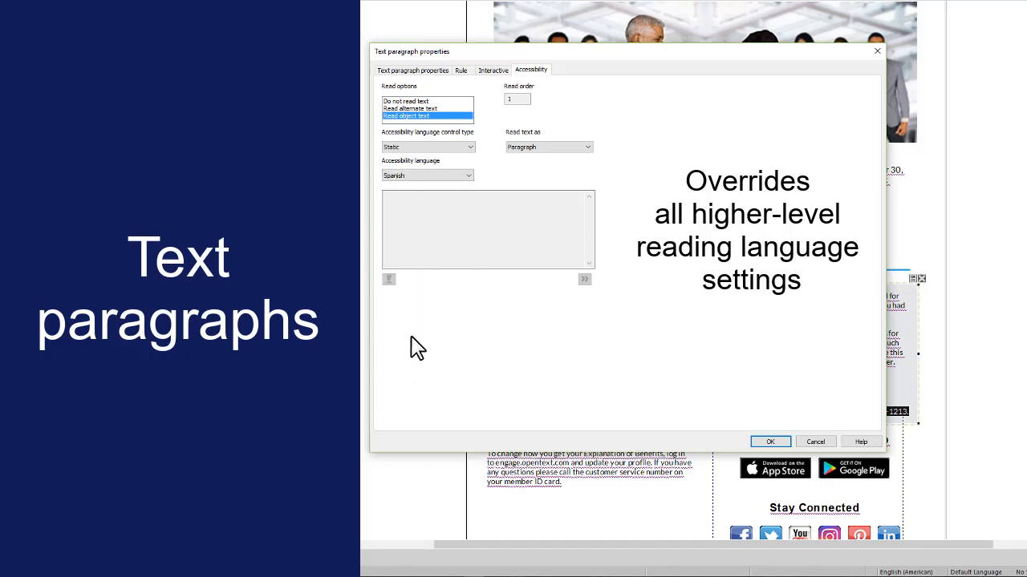